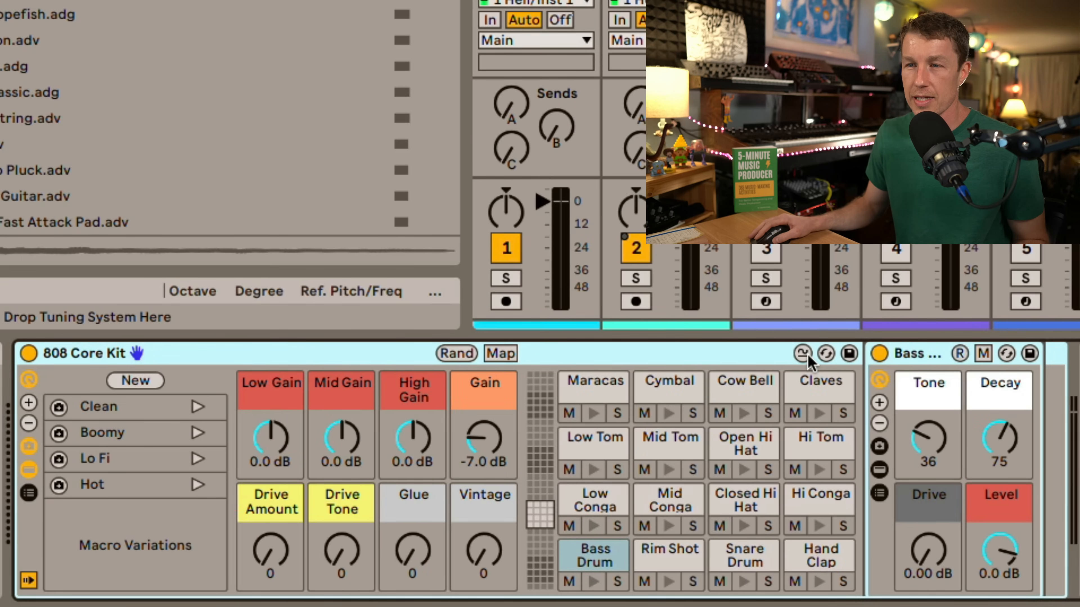
- Show the hot-swap arrows and lock on every pad of the 808 Core Kit drum rack
{"action": "left_click", "coordinate": [743, 379]}
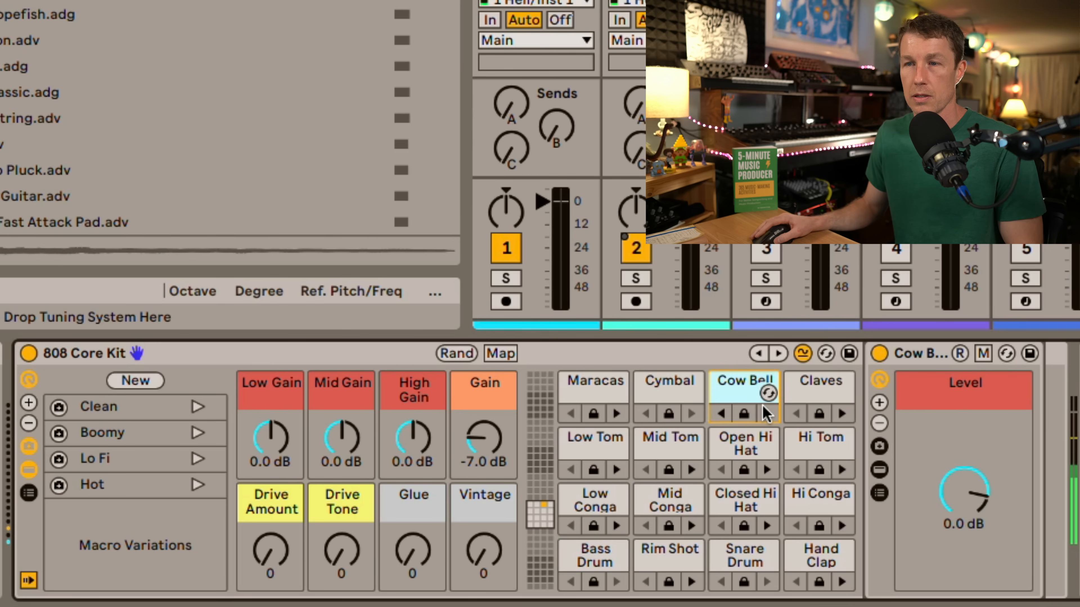
- Select the Closed Hi Hat pad so its chain and Level control show in the device view
{"action": "left_click", "coordinate": [744, 501]}
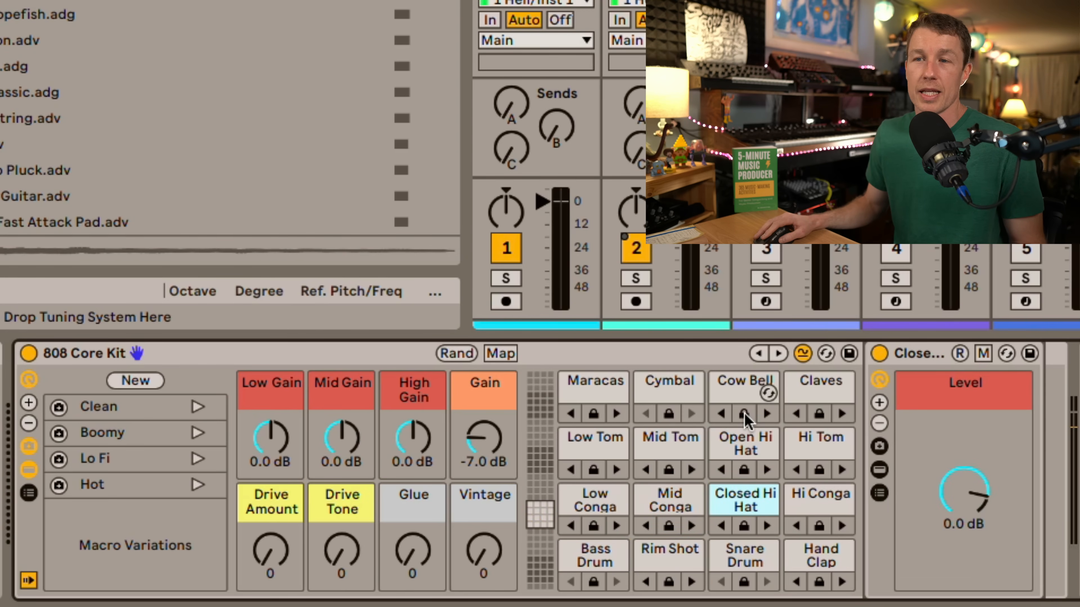